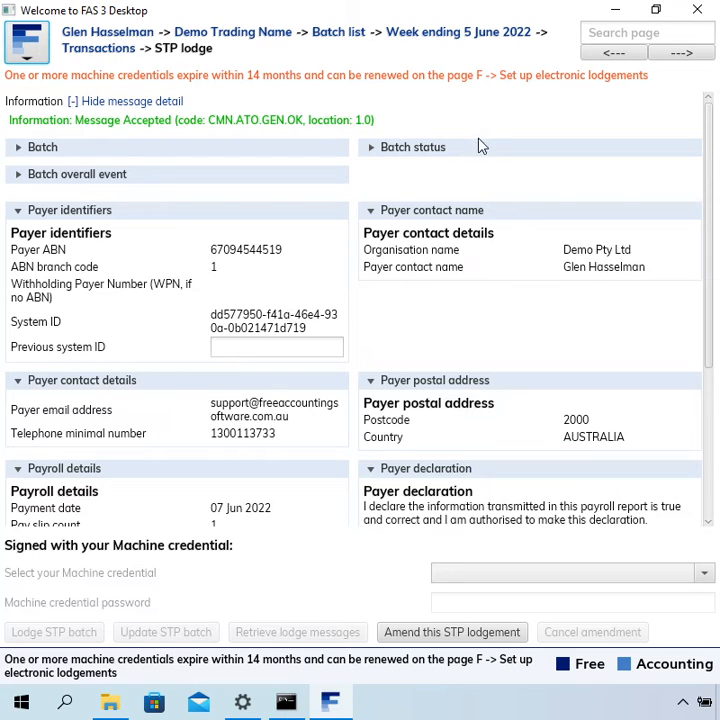
mouse_move(480, 121)
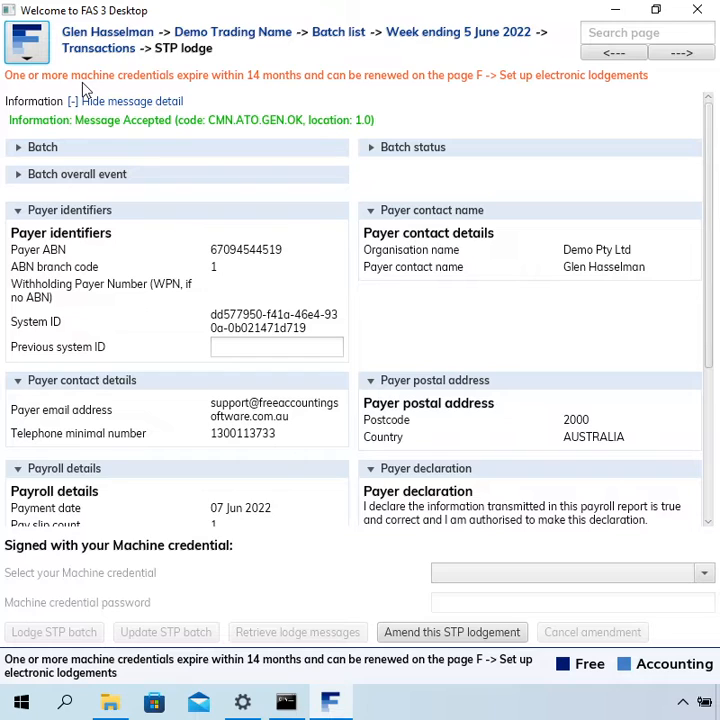
mouse_move(258, 90)
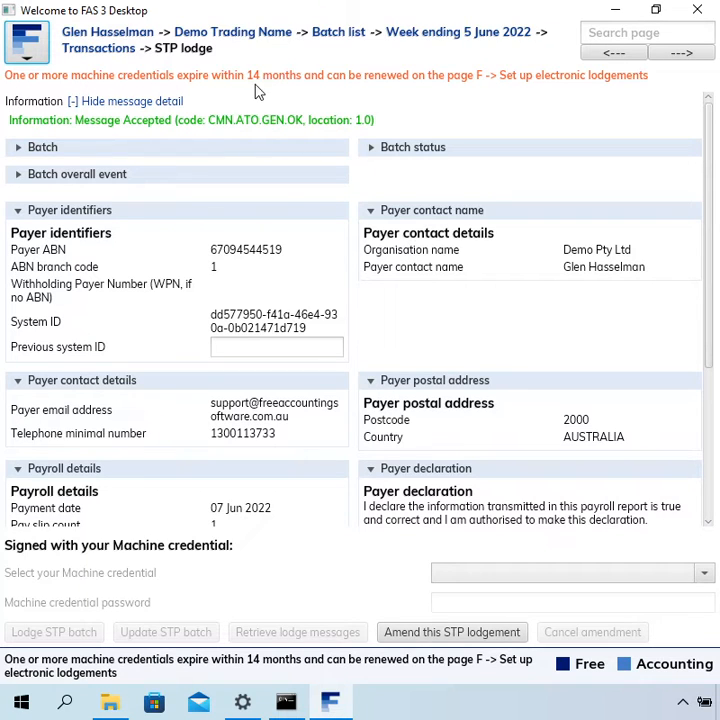
mouse_move(484, 98)
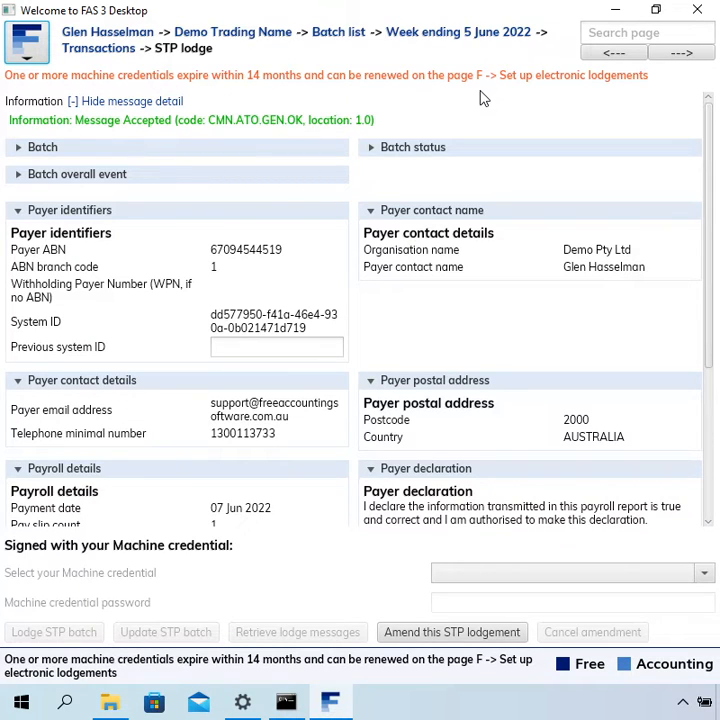
mouse_move(639, 82)
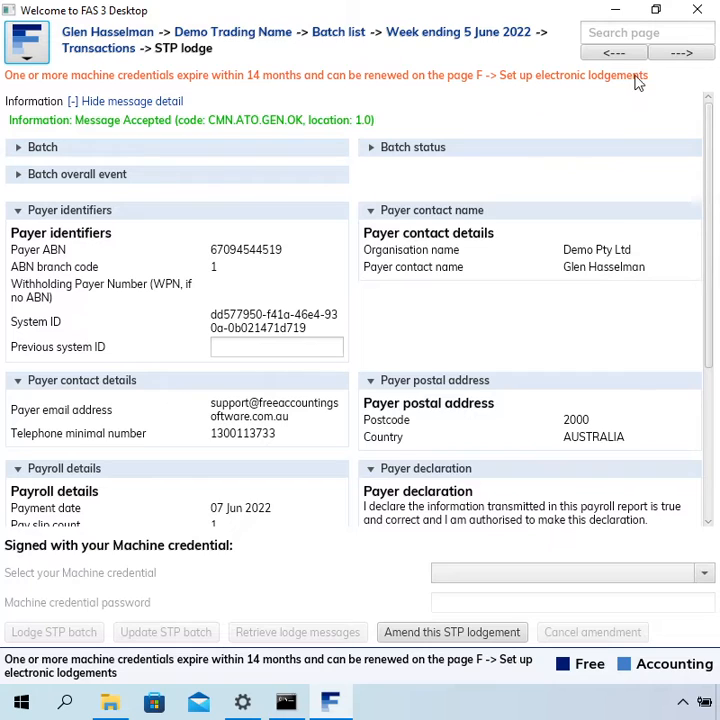
mouse_move(630, 125)
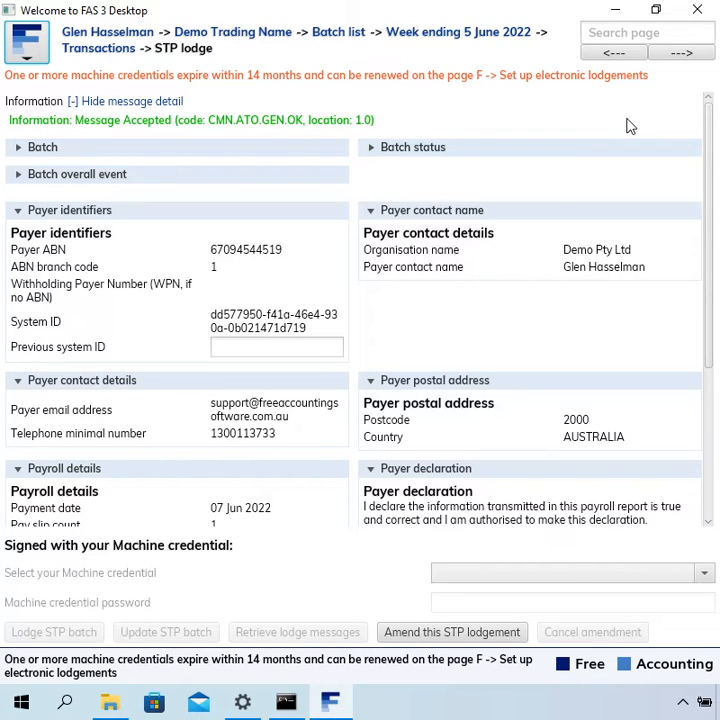
mouse_move(352, 125)
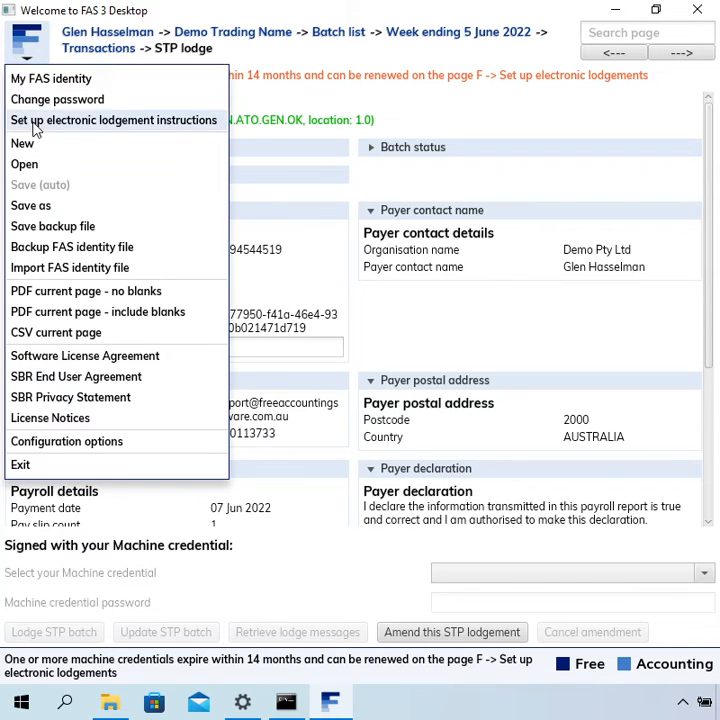
Open the electronic lodgement setup page from the FAS logo menu.
left_click(114, 120)
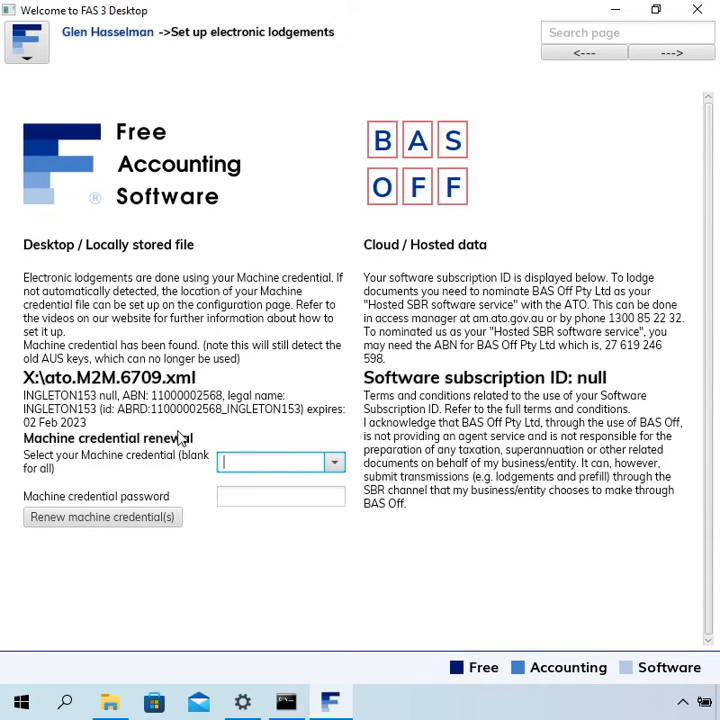
mouse_move(105, 430)
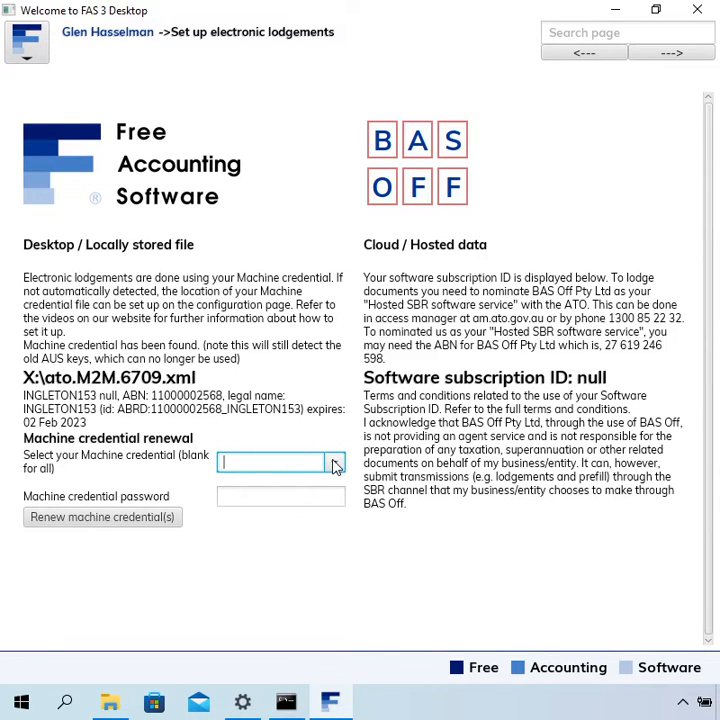
Select the INGLETON153 machine credential and renew it, extending expiry to 26 Jun 2024.
left_click(334, 462)
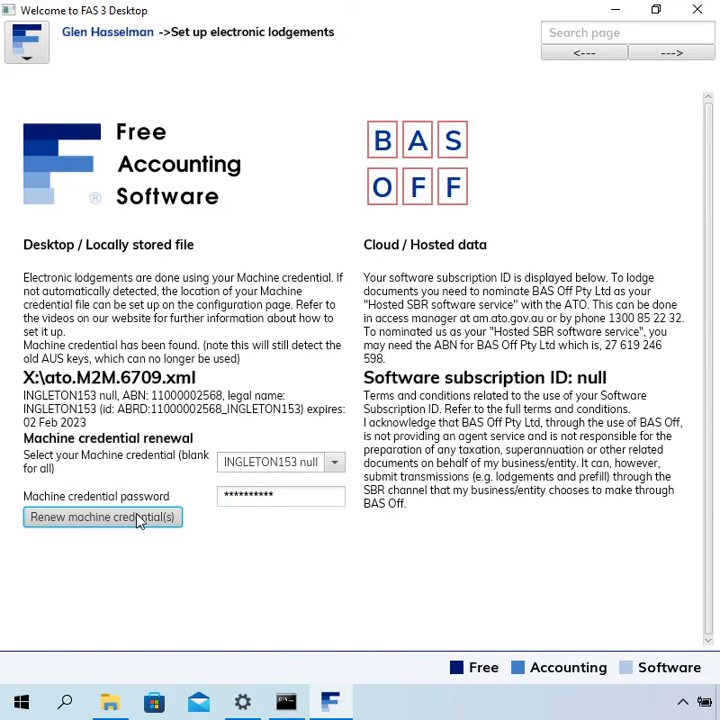
left_click(102, 517)
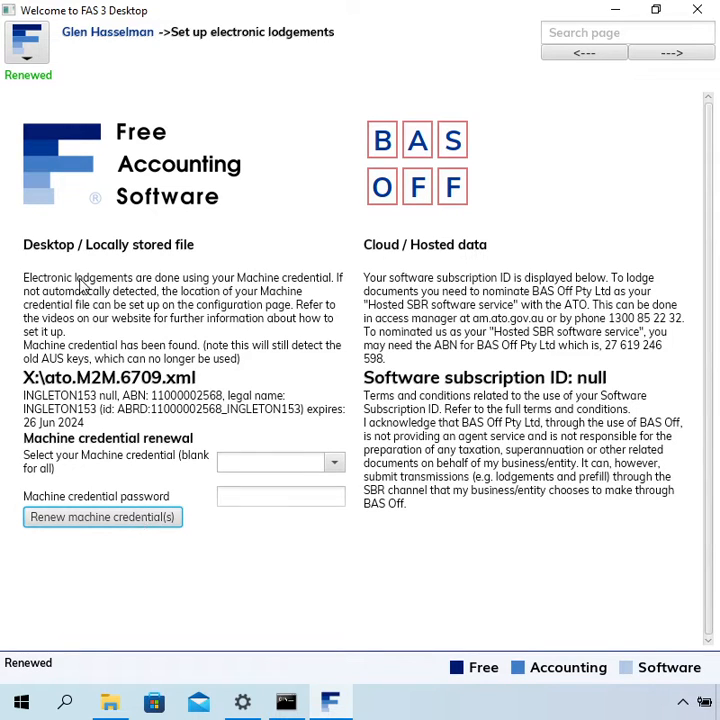
mouse_move(52, 96)
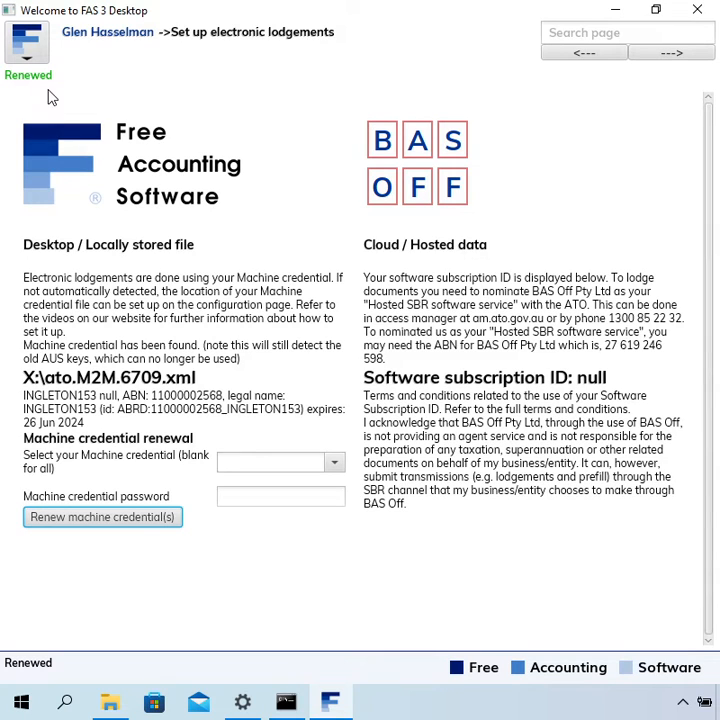
mouse_move(60, 97)
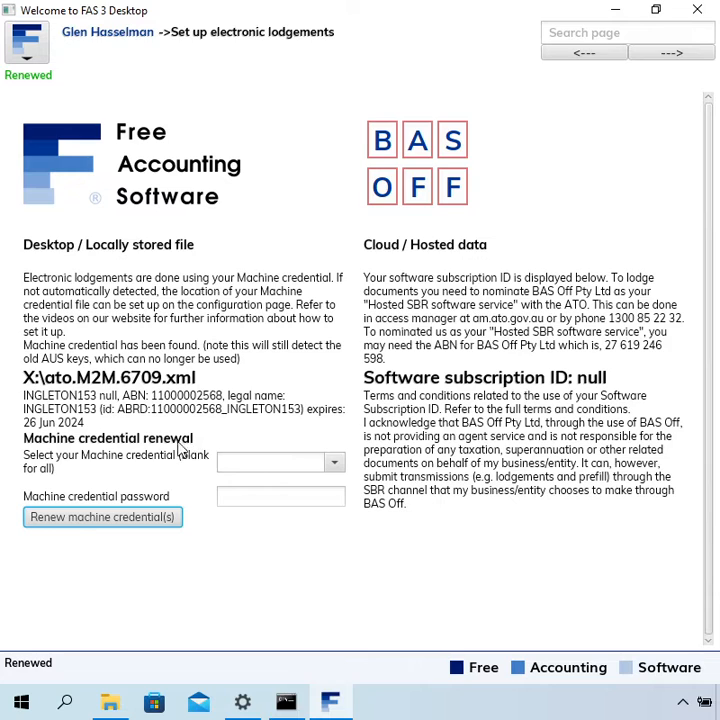
mouse_move(63, 432)
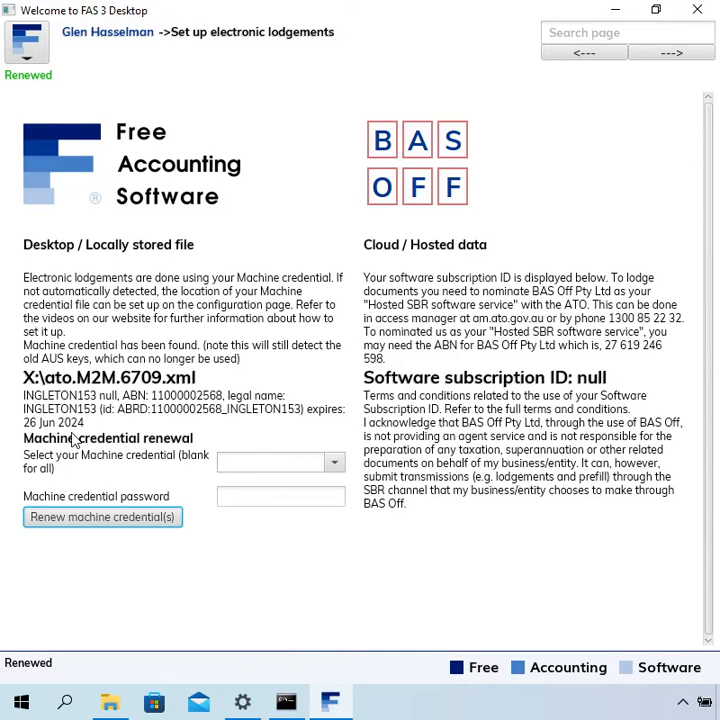
mouse_move(95, 445)
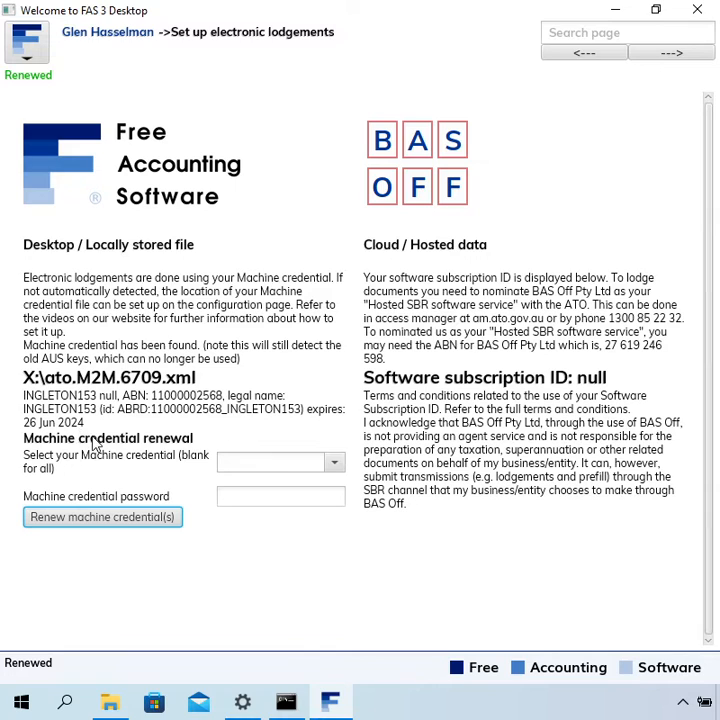